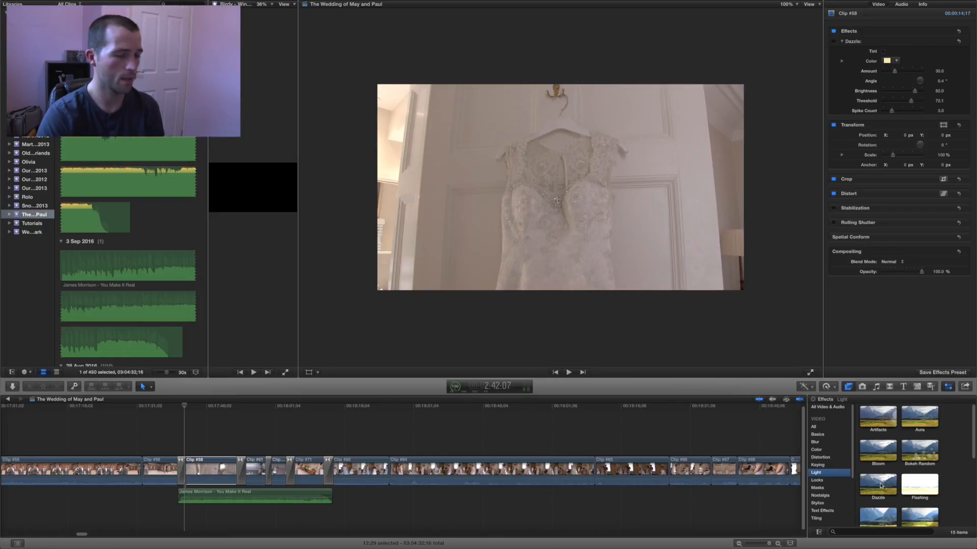
Apply a second Dazzle from the Light effects and raise its Amount to about 58.6.
click(877, 485)
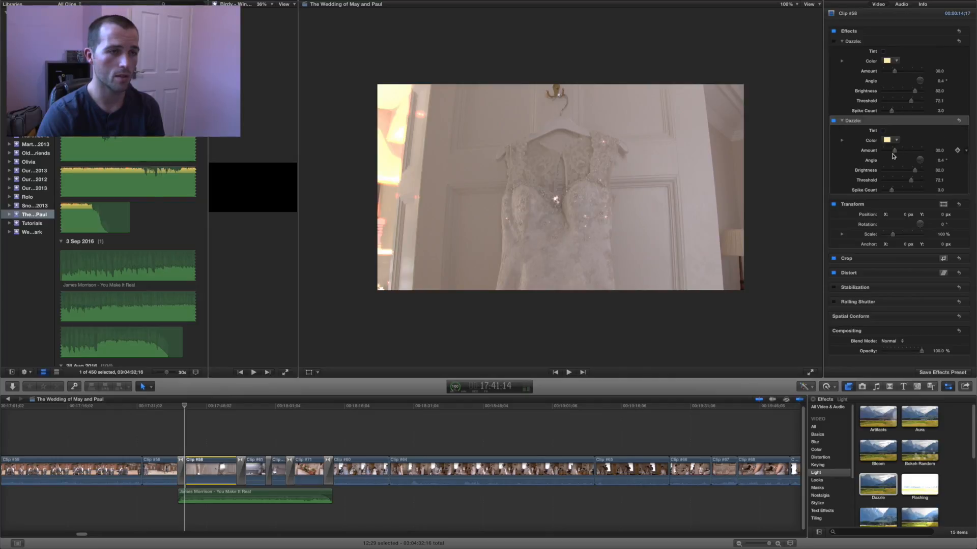
drag(904, 150, 907, 150)
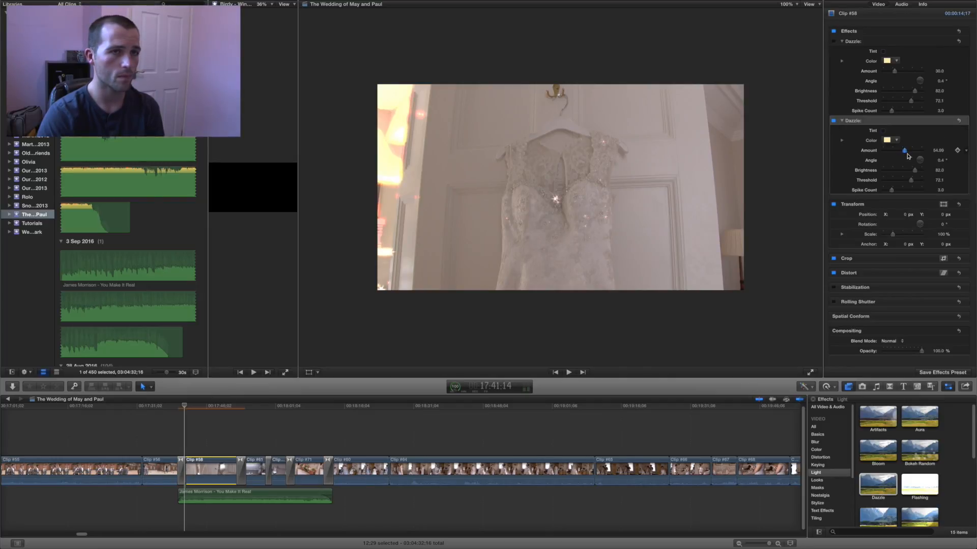
drag(904, 150, 901, 150)
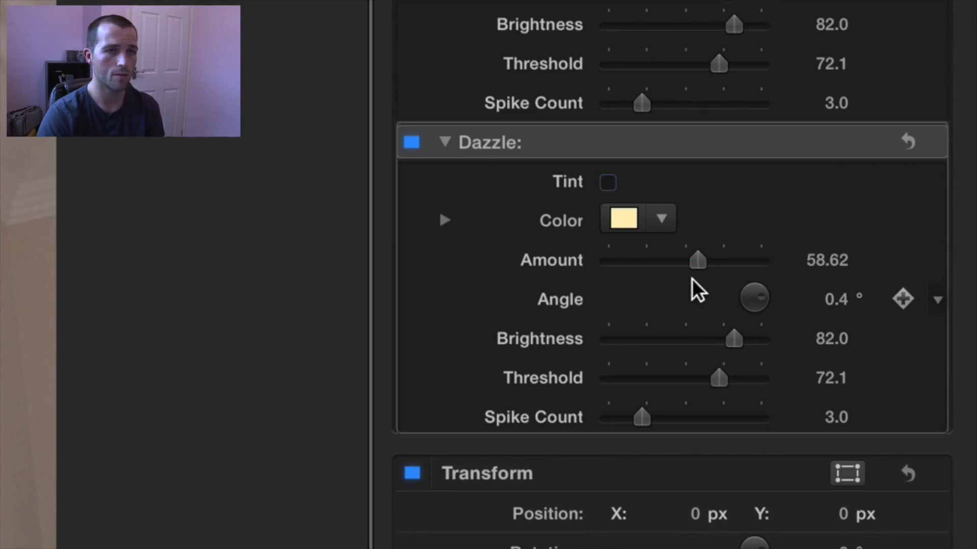
Set the second Dazzle's Brightness to 75 and retune its Threshold to near 78.
drag(734, 338, 672, 338)
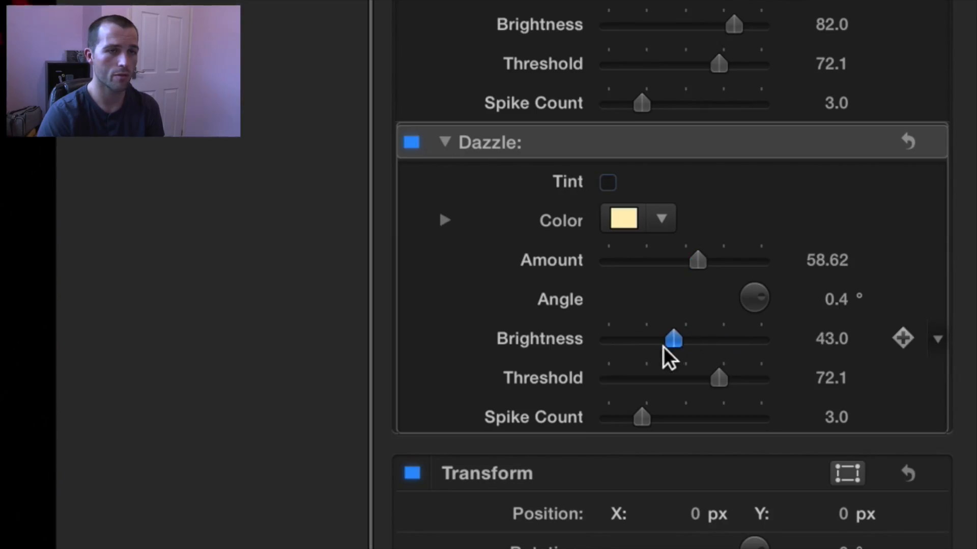
drag(673, 339, 723, 339)
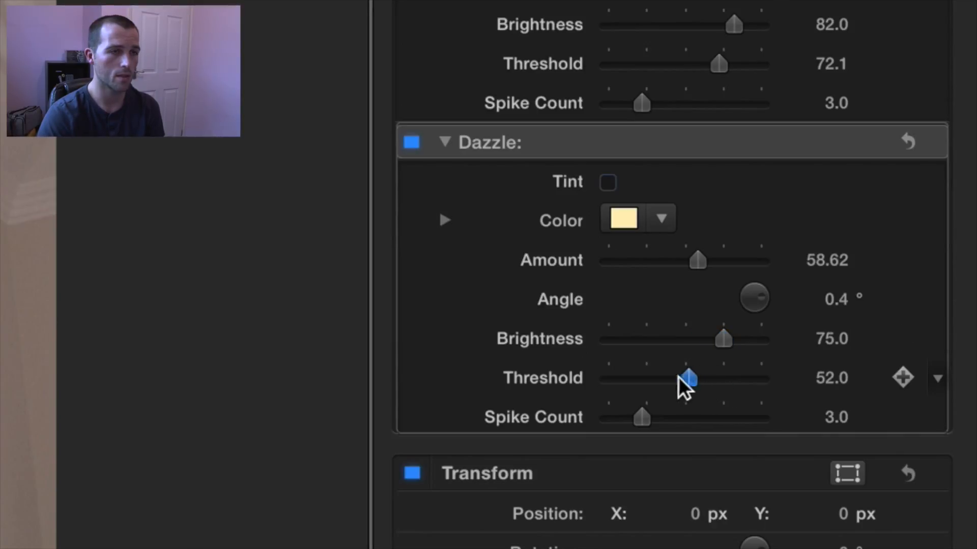
drag(689, 379, 707, 378)
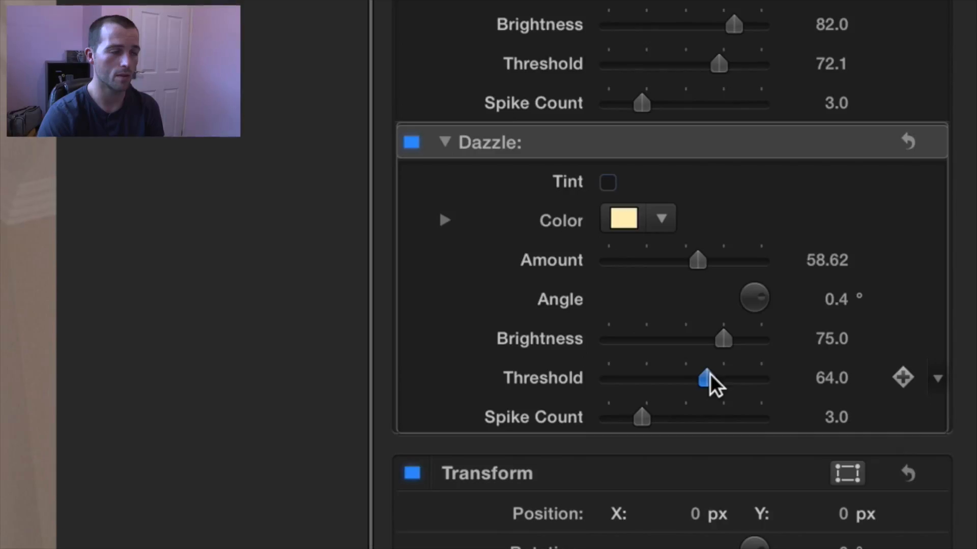
drag(706, 378, 729, 378)
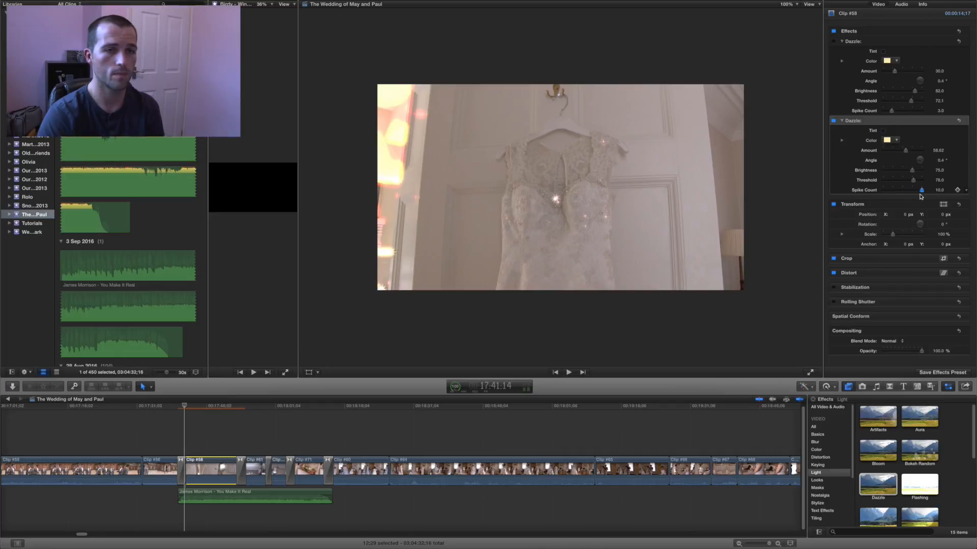
Set the second Dazzle's Spike Count to 8.
drag(921, 190, 905, 190)
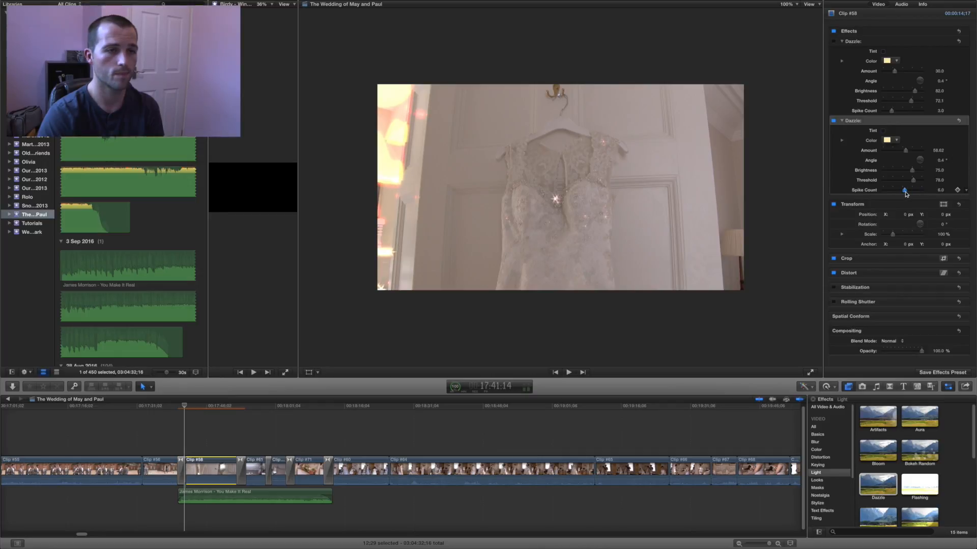